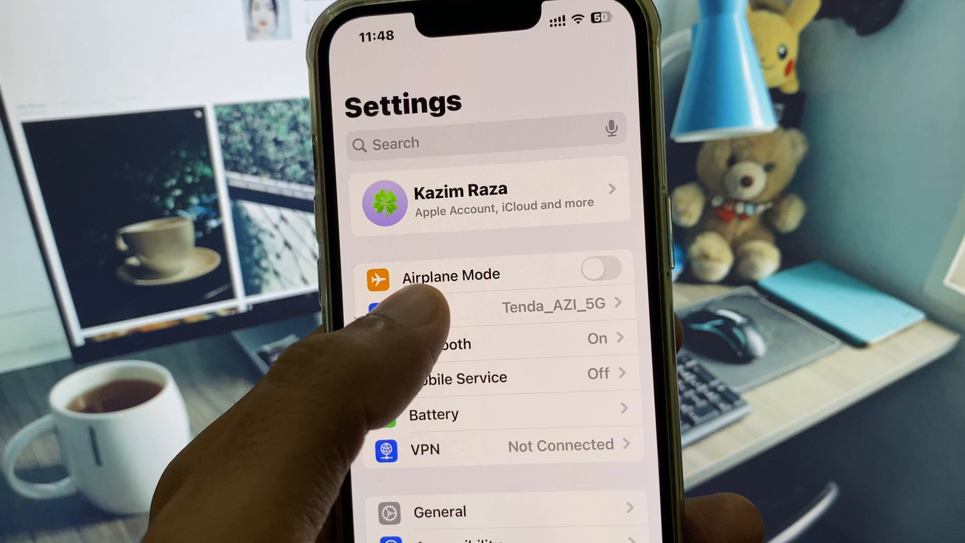
- Reach the Wallpaper settings from the main Settings list and begin adding a new wallpaper
click(505, 304)
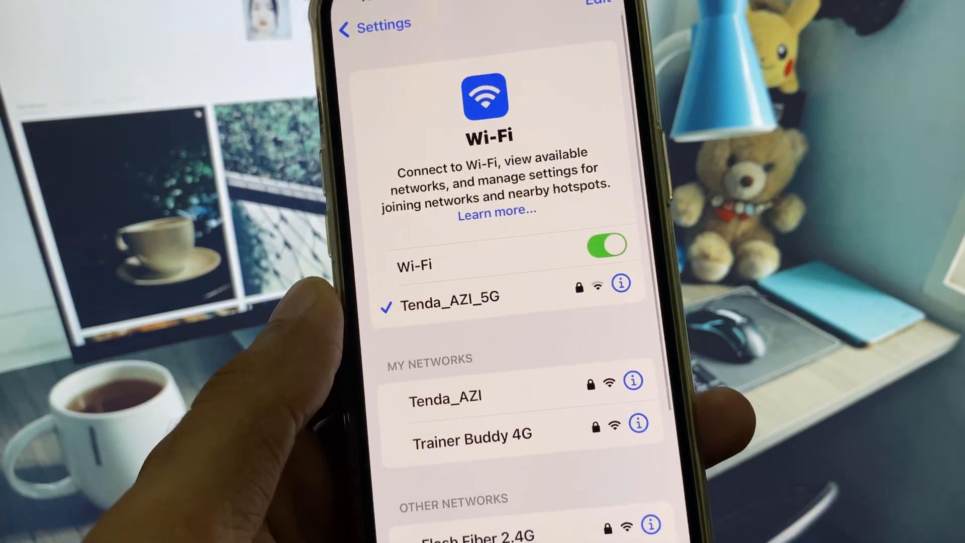
click(369, 28)
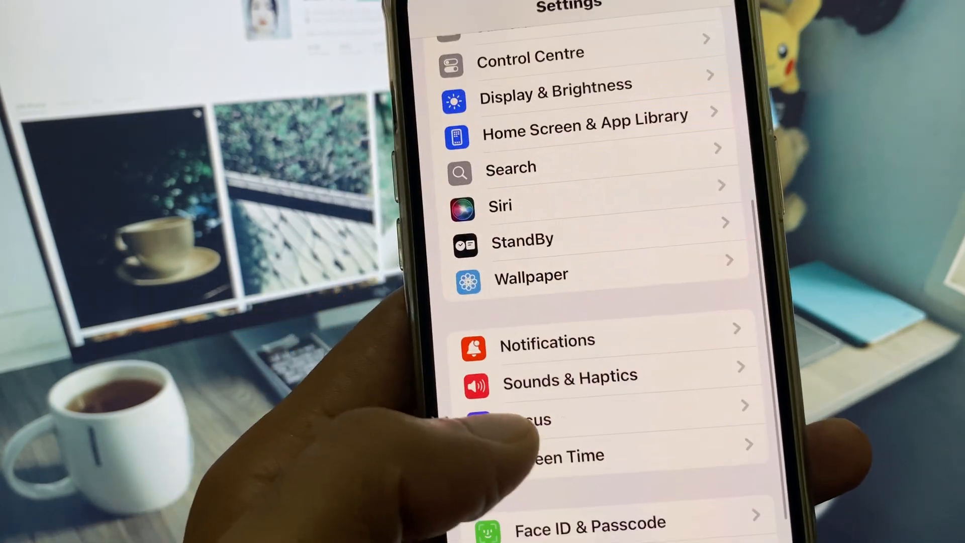
click(530, 276)
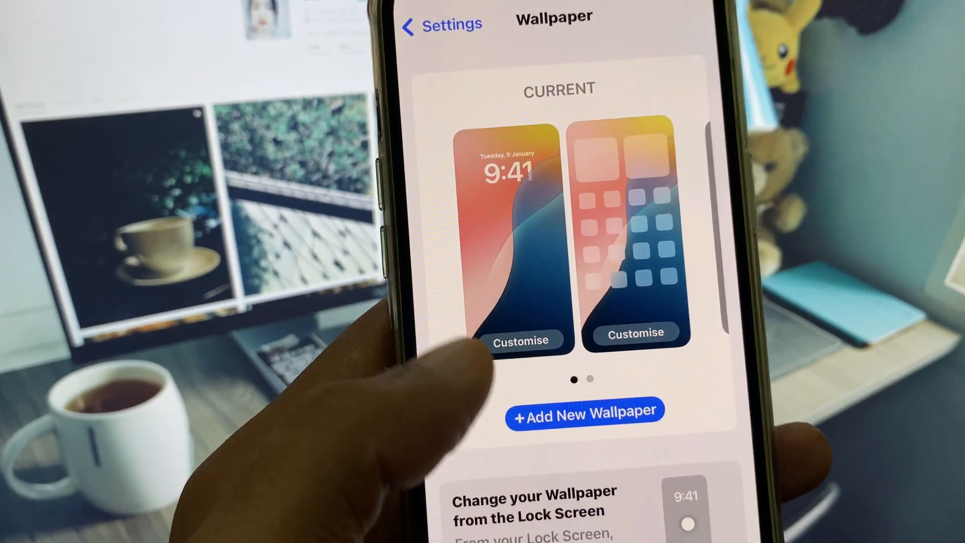
click(584, 411)
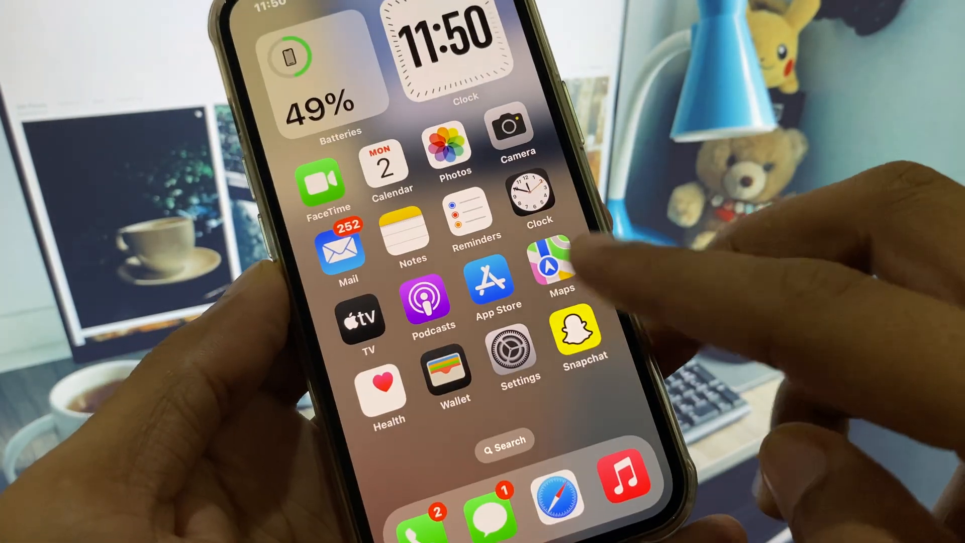
- Swipe to the second home screen page to view the new wallpaper behind the apps
scroll(left, 3)
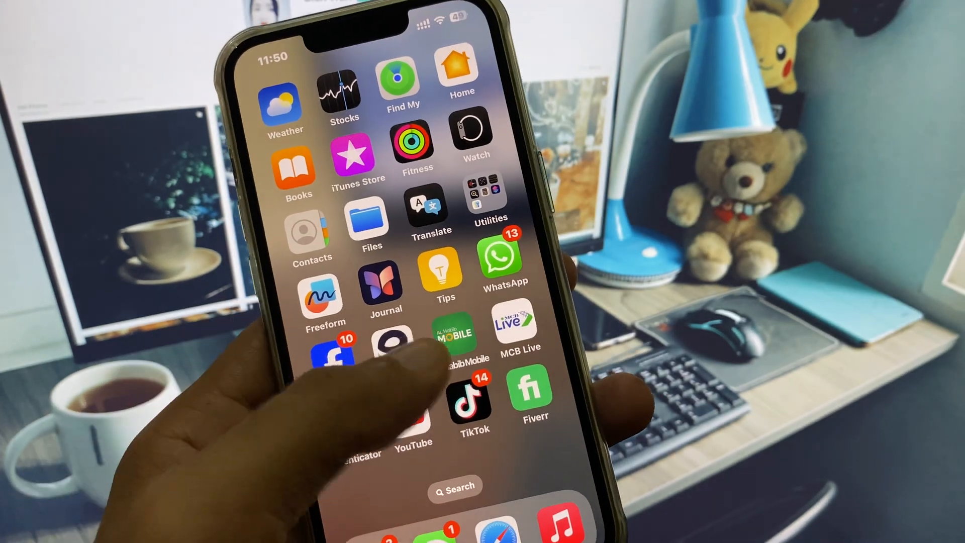